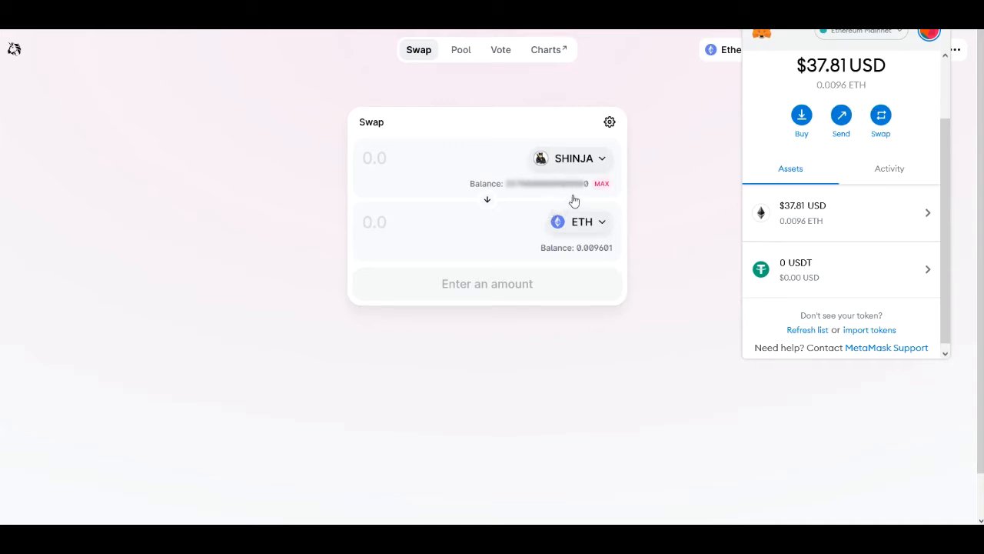
mouse_move(947, 113)
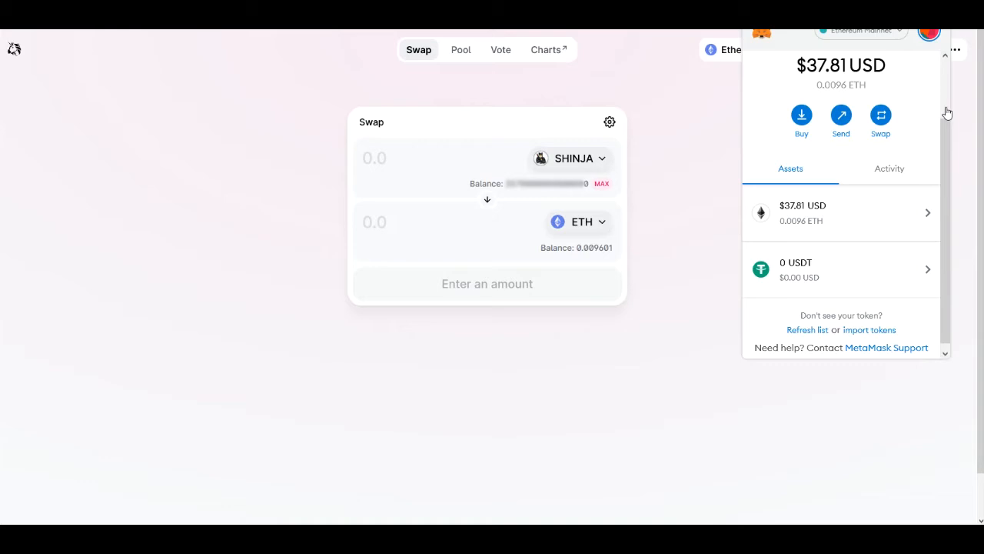
mouse_move(851, 170)
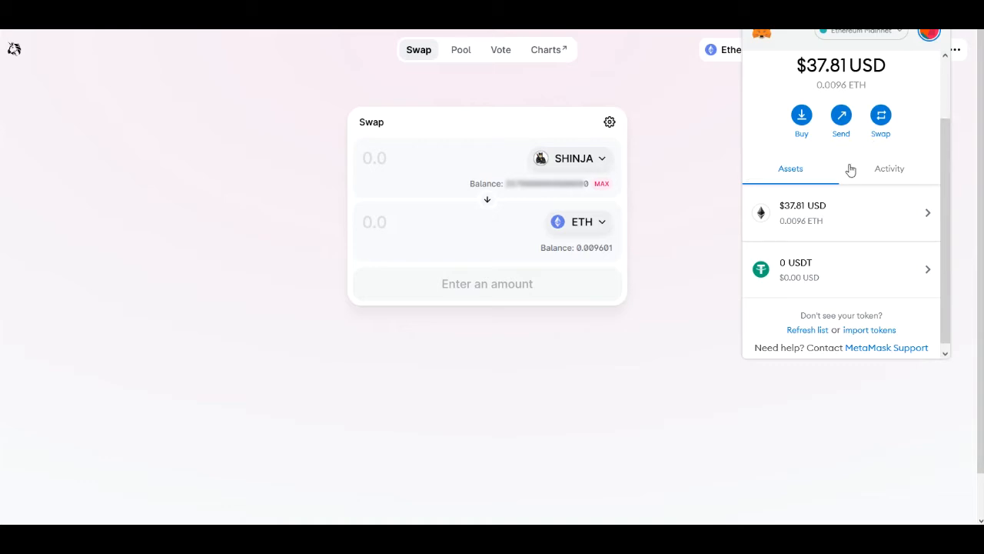
mouse_move(818, 240)
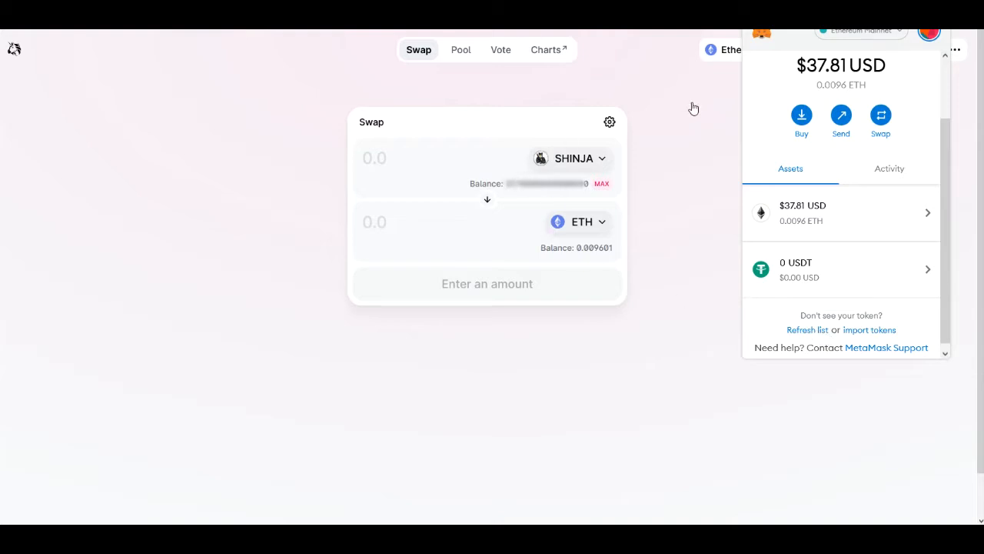
mouse_move(799, 329)
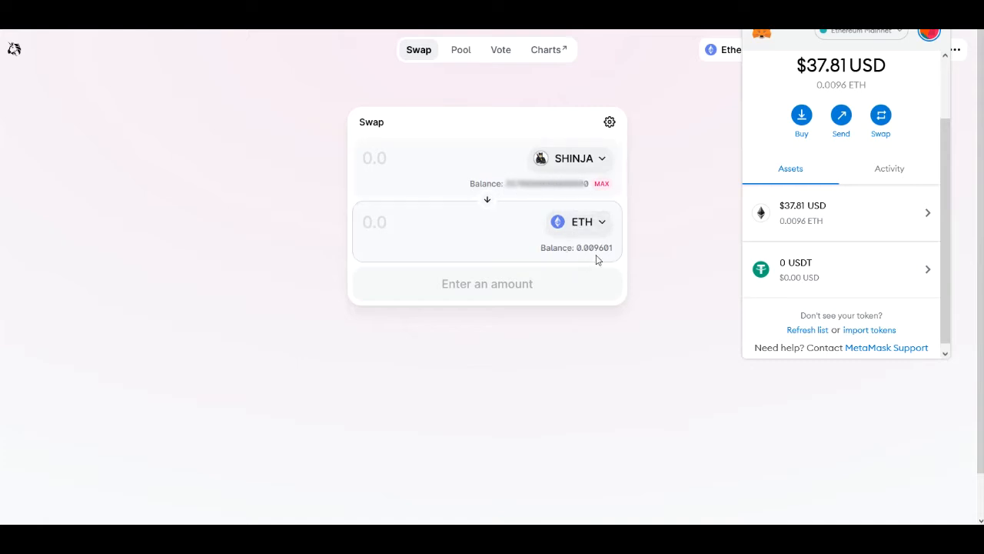
mouse_move(500, 200)
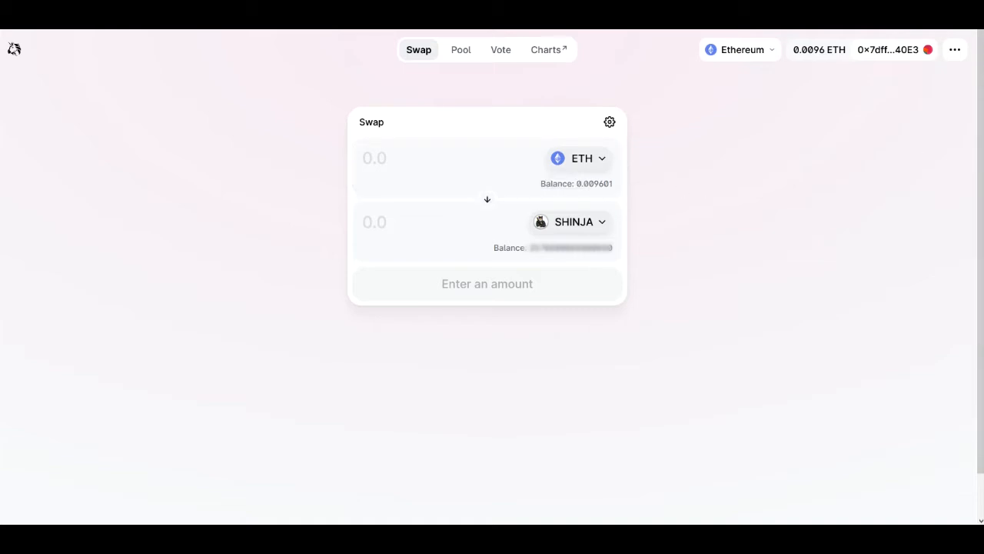
- Open the MetaMask wallet, scroll its Assets list and start importing tokens
click(894, 49)
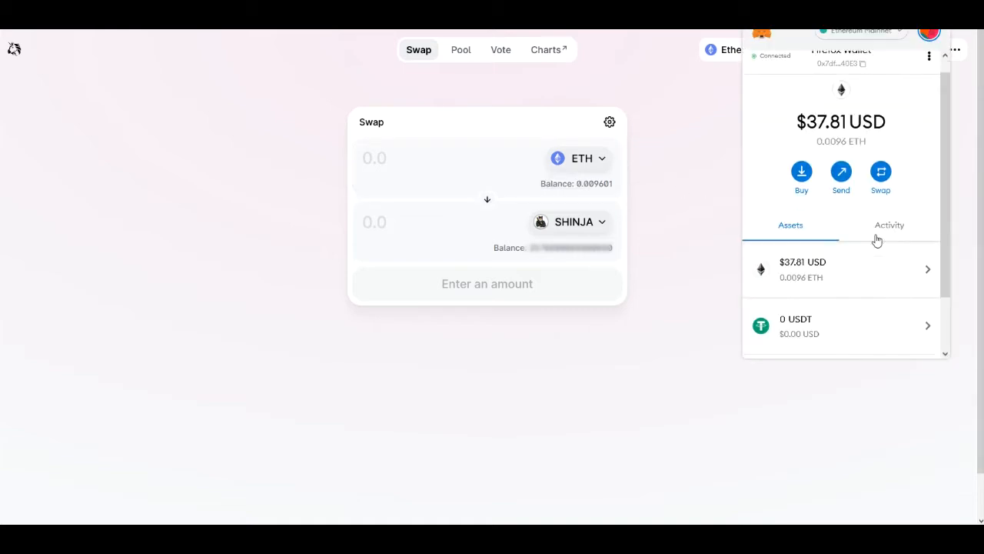
scroll(down, 3)
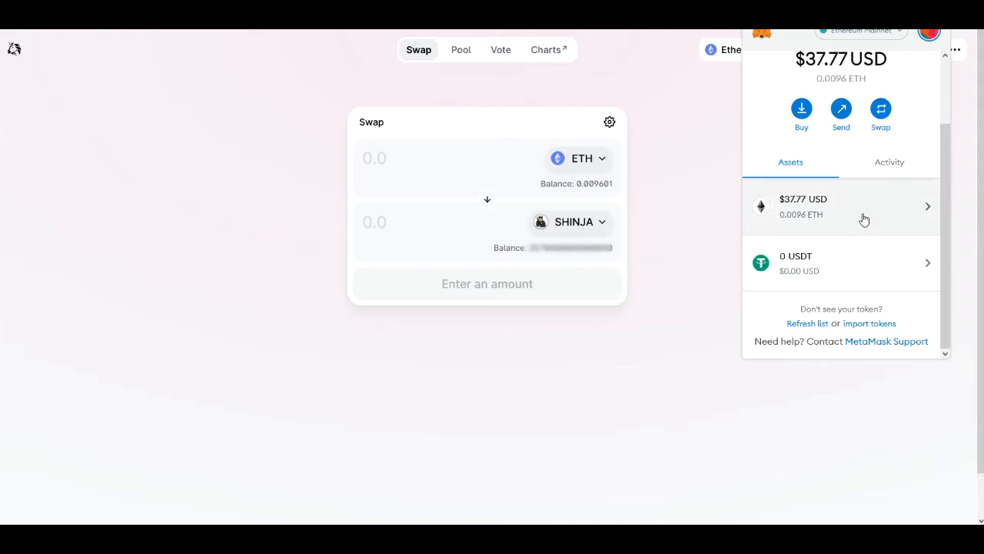
mouse_move(848, 235)
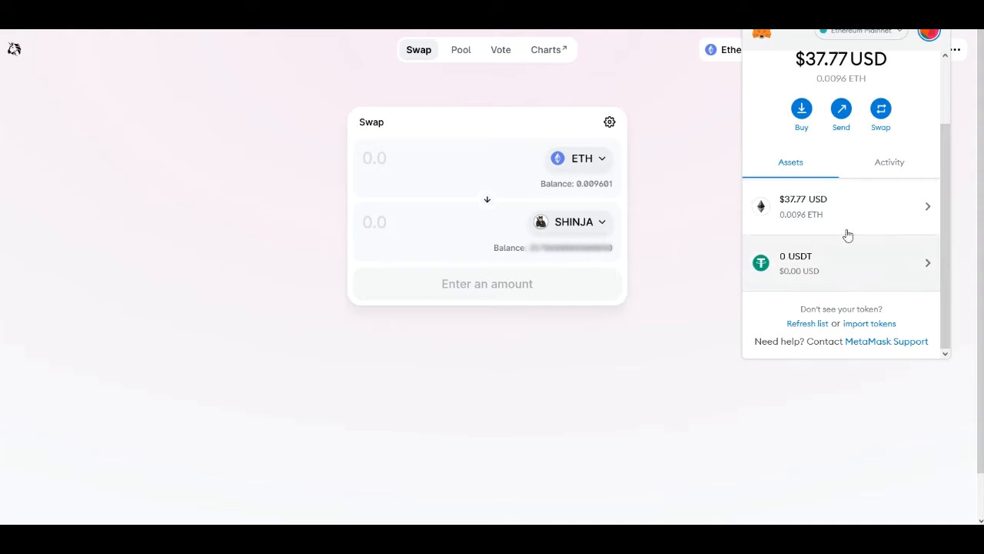
mouse_move(874, 330)
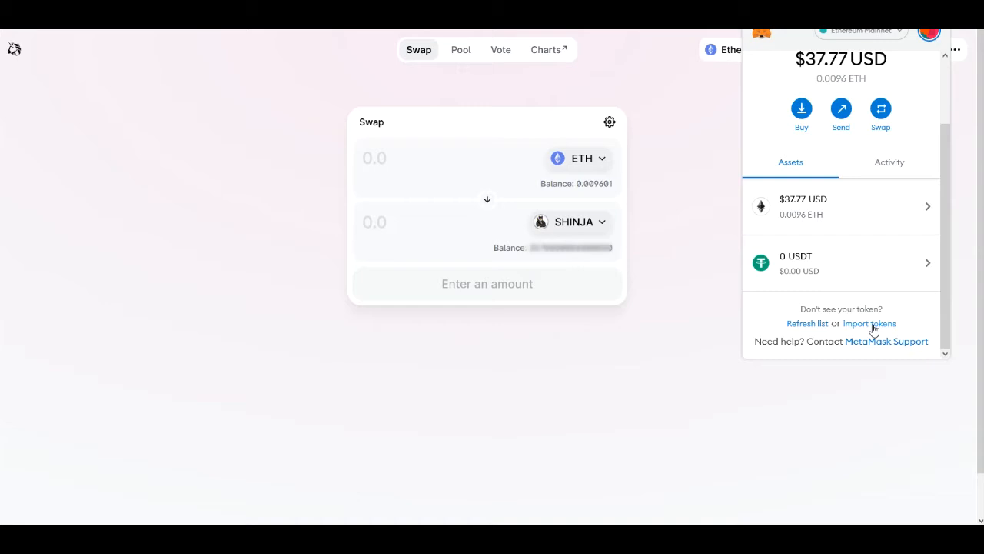
click(868, 323)
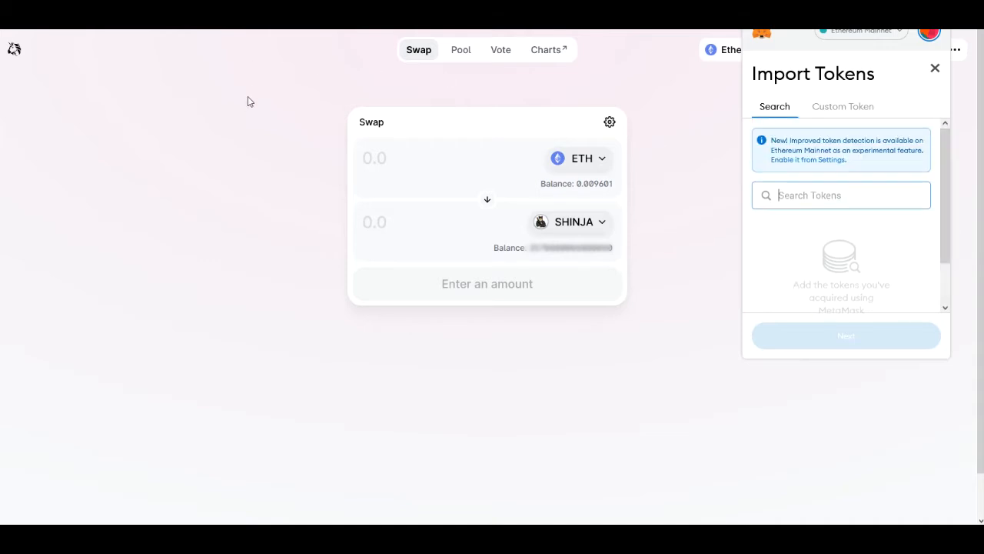
- On the Custom Token form, type 'shib' as the symbol, then dismiss the wallet
click(842, 106)
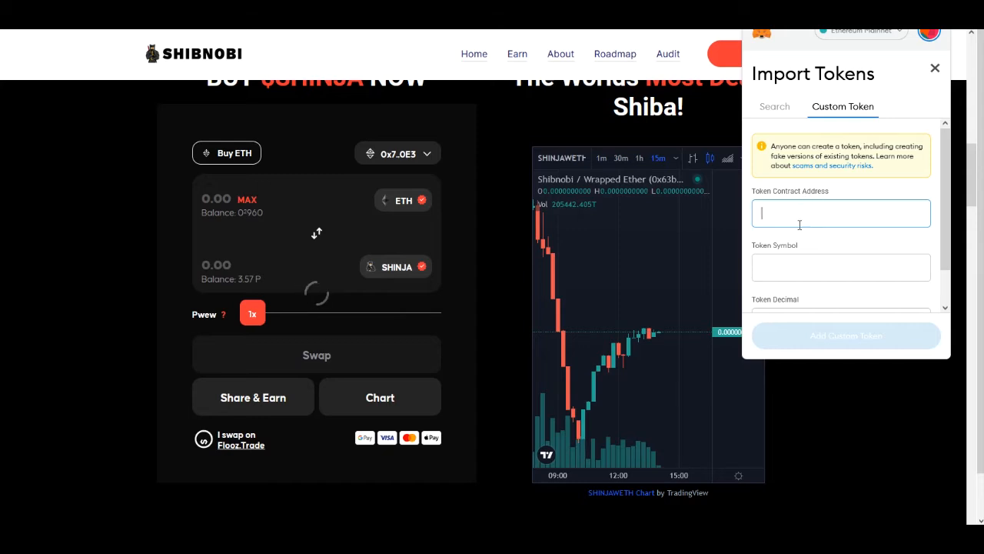
mouse_move(807, 251)
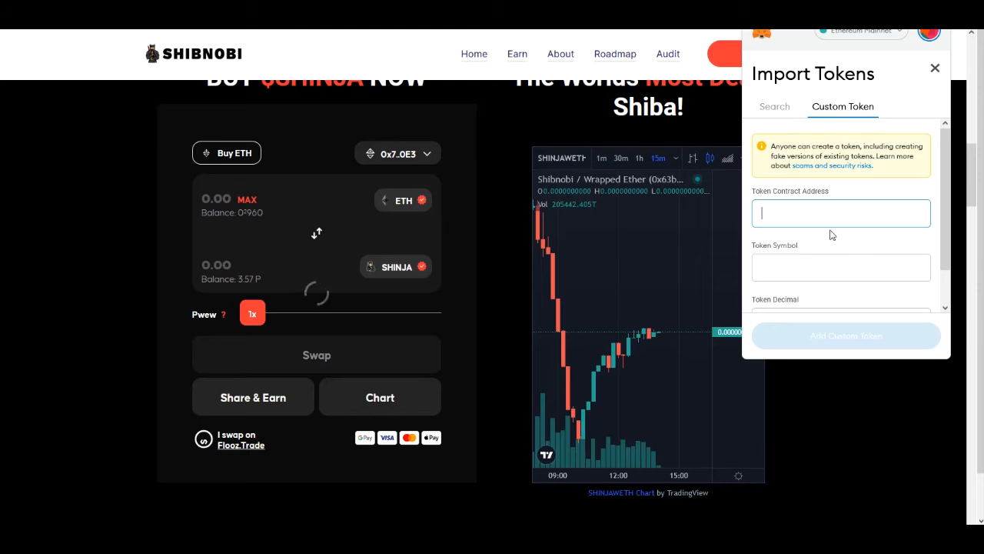
mouse_move(890, 155)
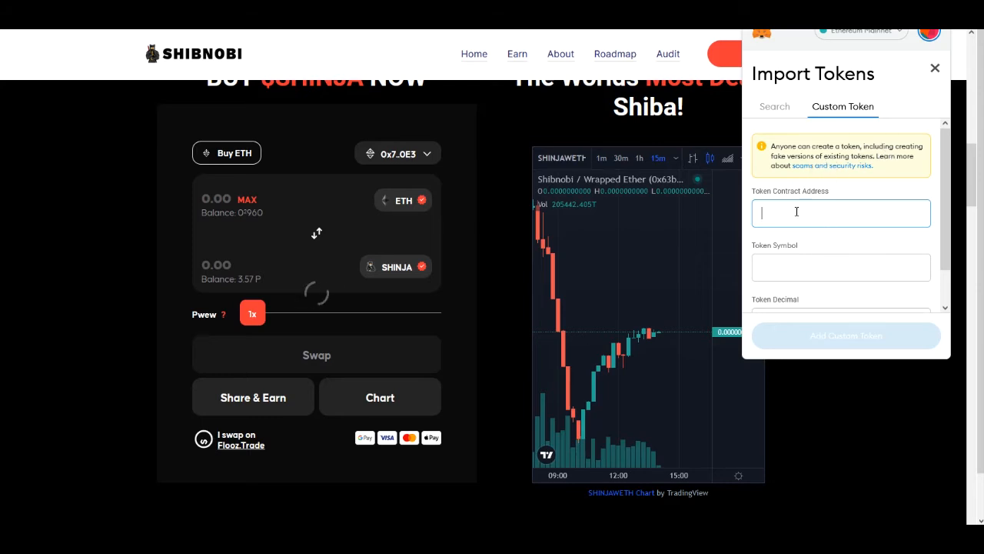
click(841, 266)
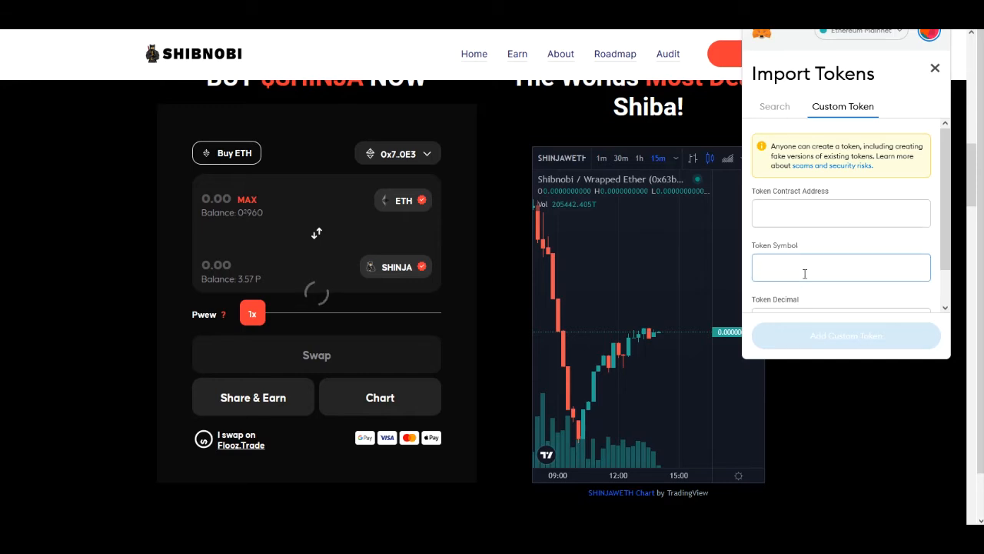
text(s)
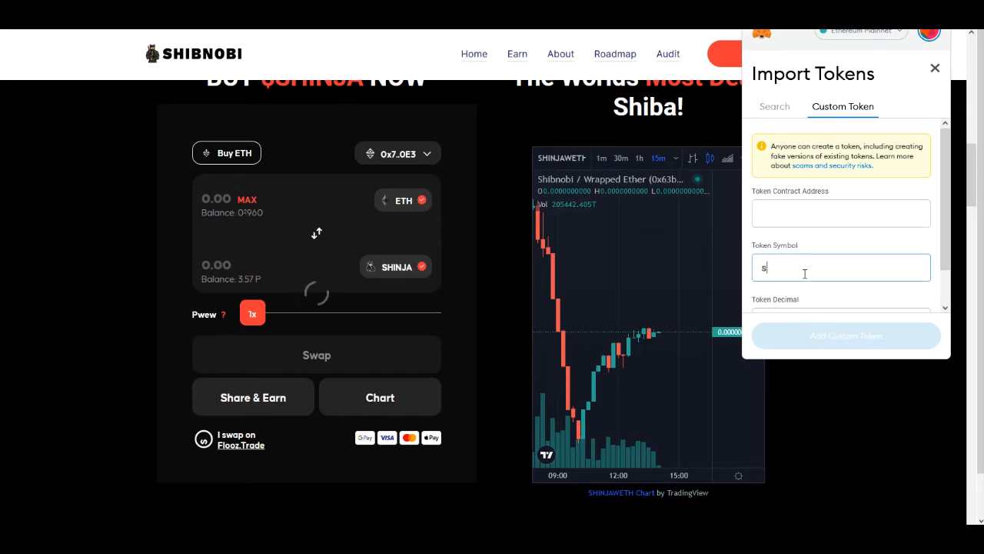
text(hib)
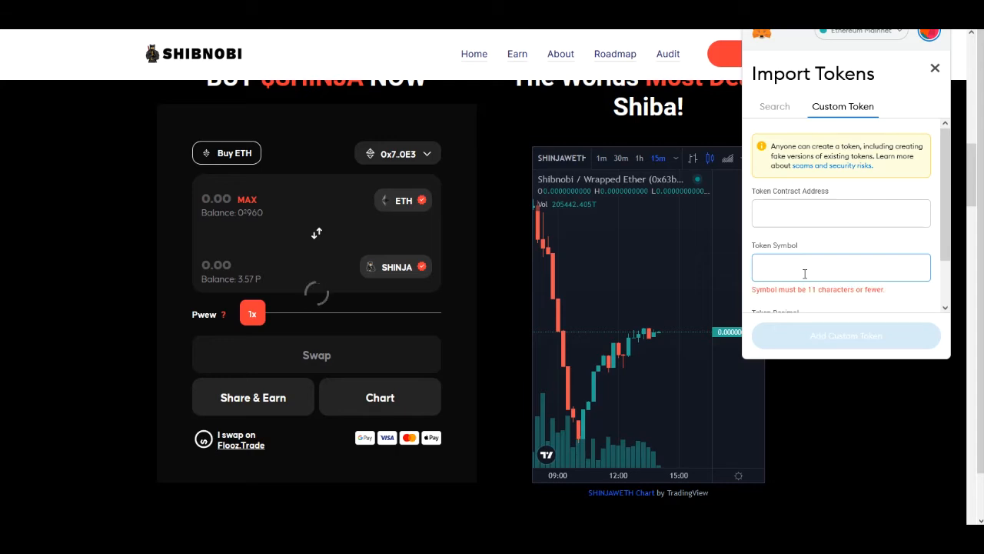
click(841, 213)
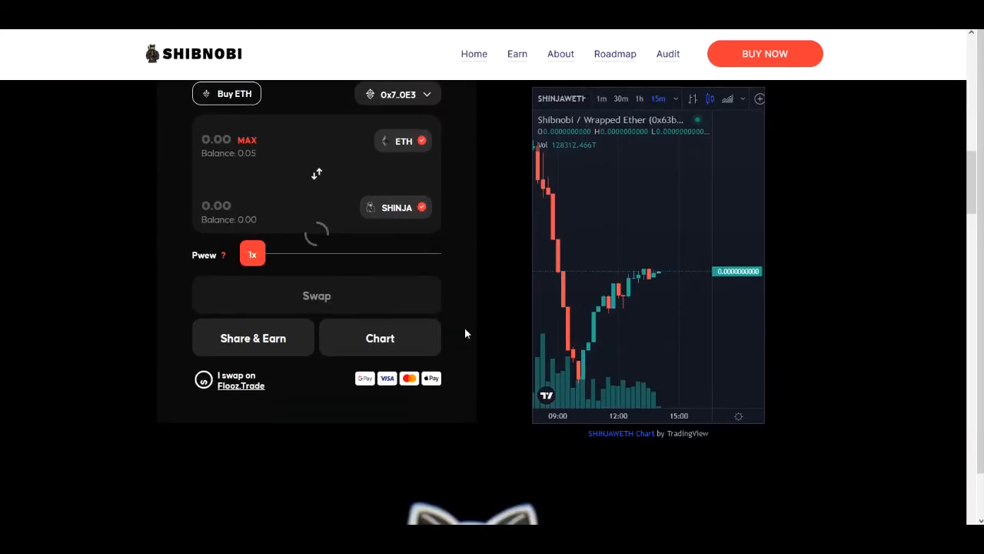
- Copy the Contract ETH address from the Shibnobi page and scroll back to the swap
scroll(down, 3)
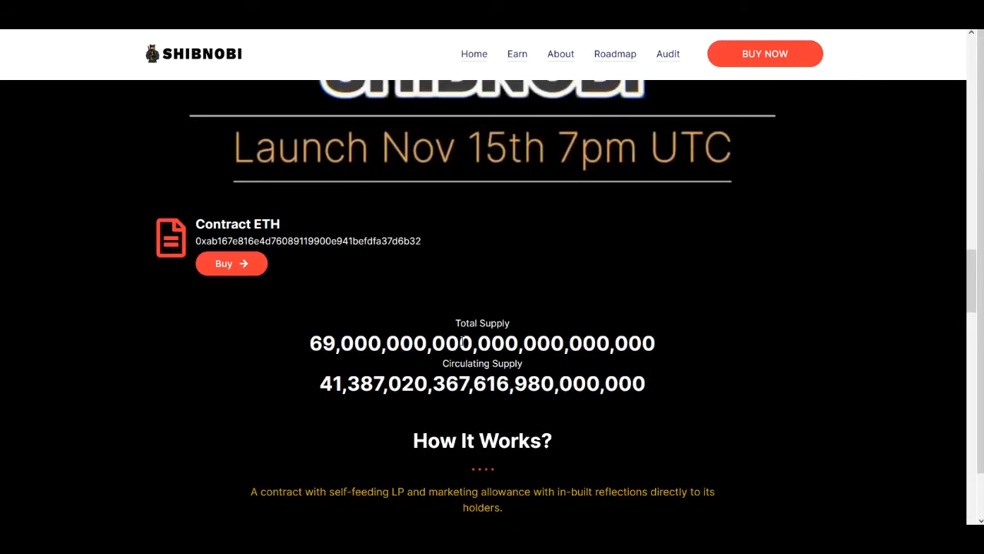
scroll(down, 3)
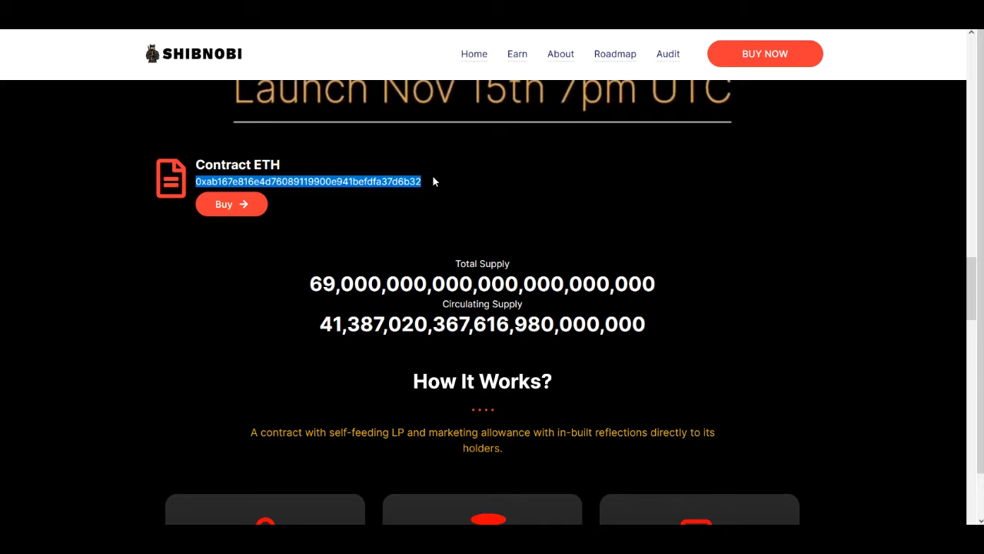
right_click(308, 182)
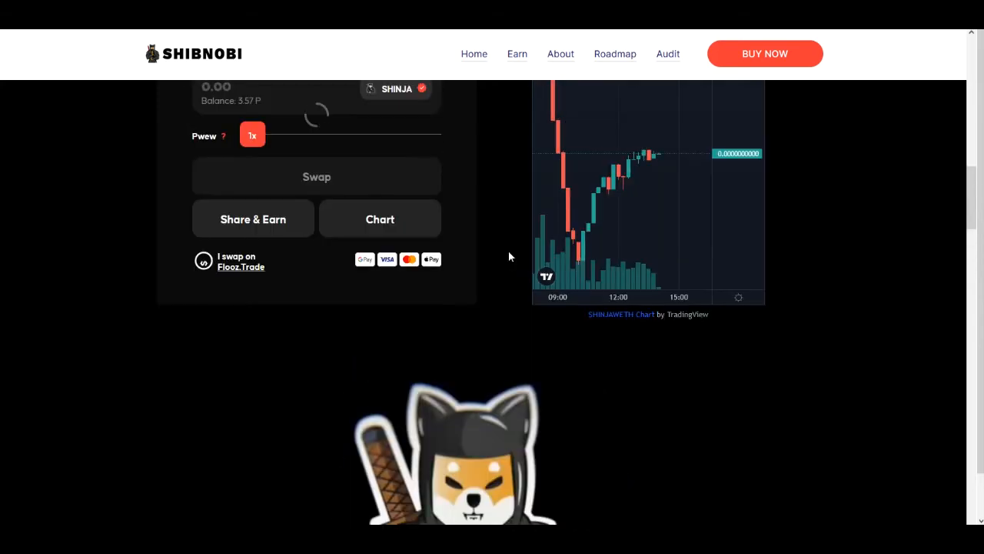
scroll(up, 3)
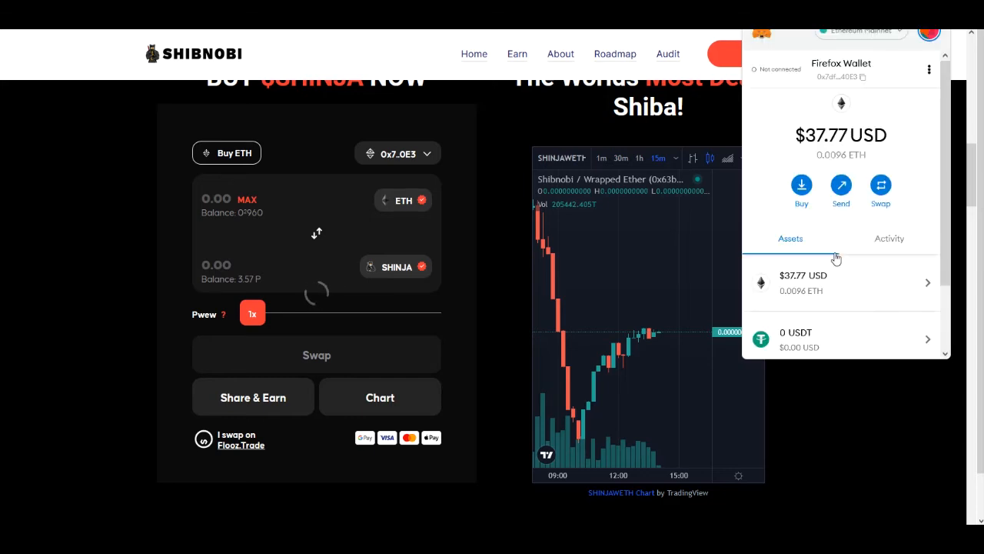
- Paste the SHINJA contract address into the custom token form, auto-detecting the SHINJA symbol
scroll(down, 3)
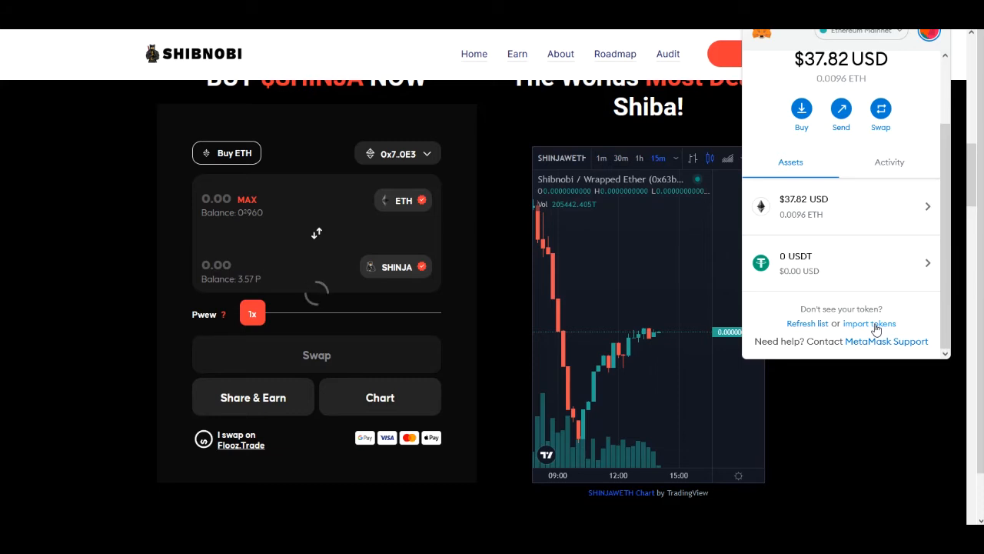
click(870, 323)
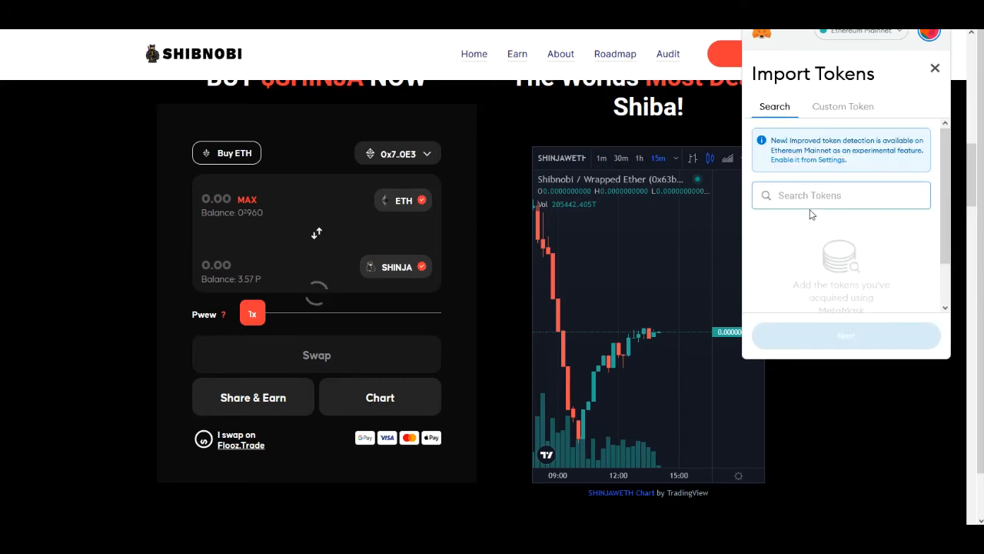
text(76089119900e941befdfa37d6b32)
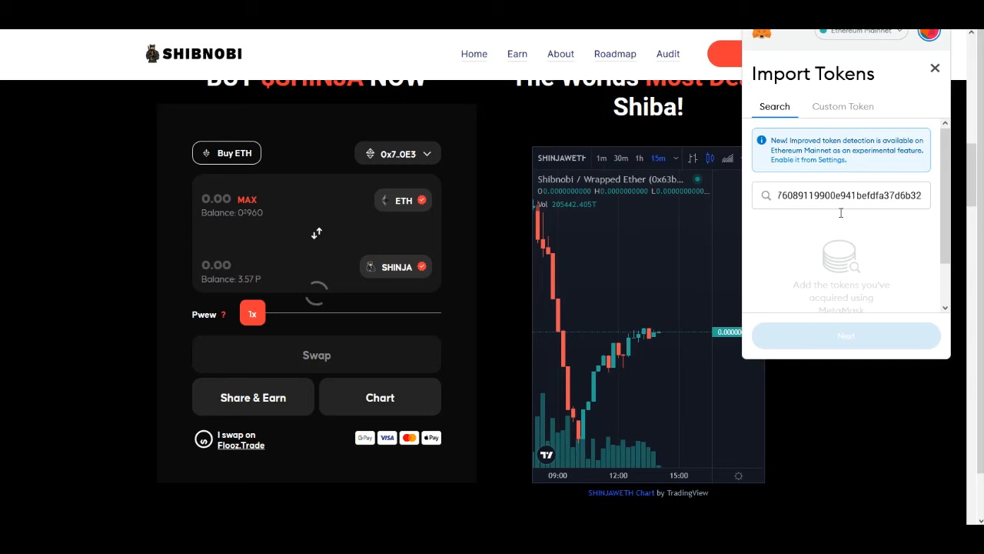
right_click(841, 213)
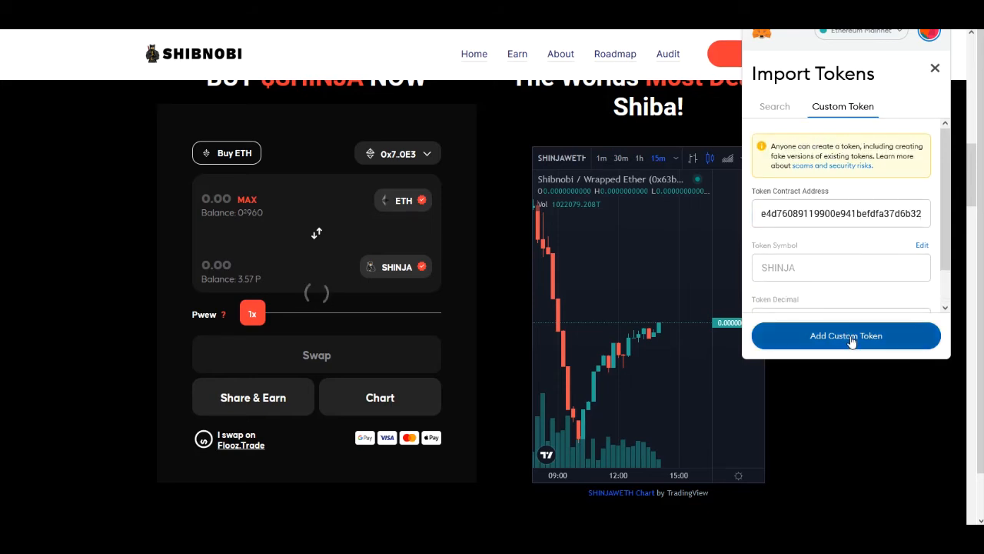
- Add SHINJA as a custom token and confirm with Import Tokens
click(846, 335)
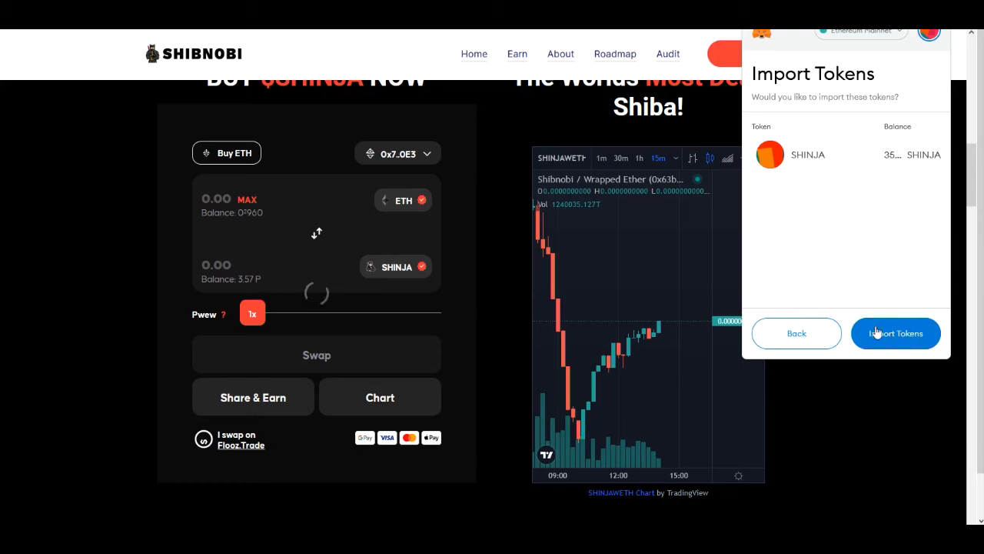
mouse_move(900, 339)
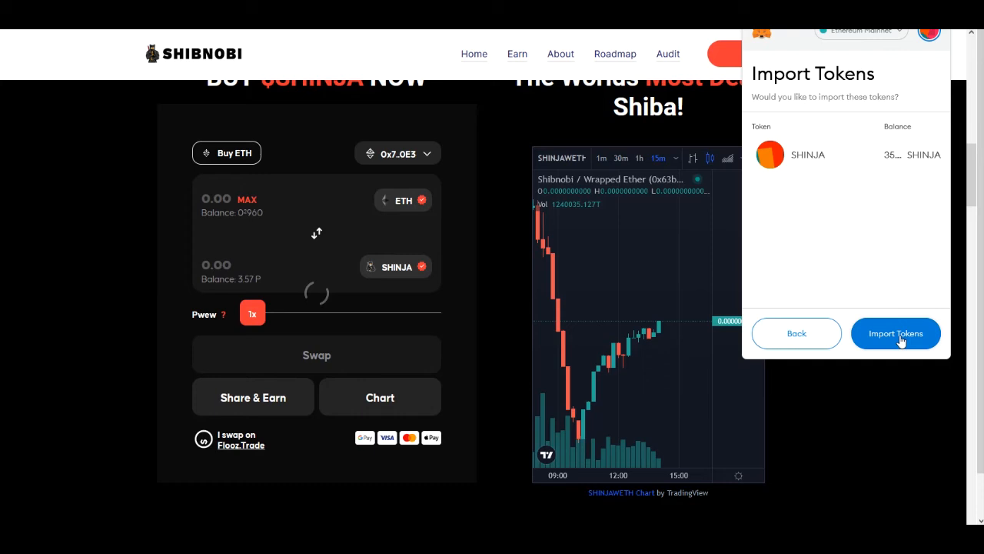
mouse_move(891, 330)
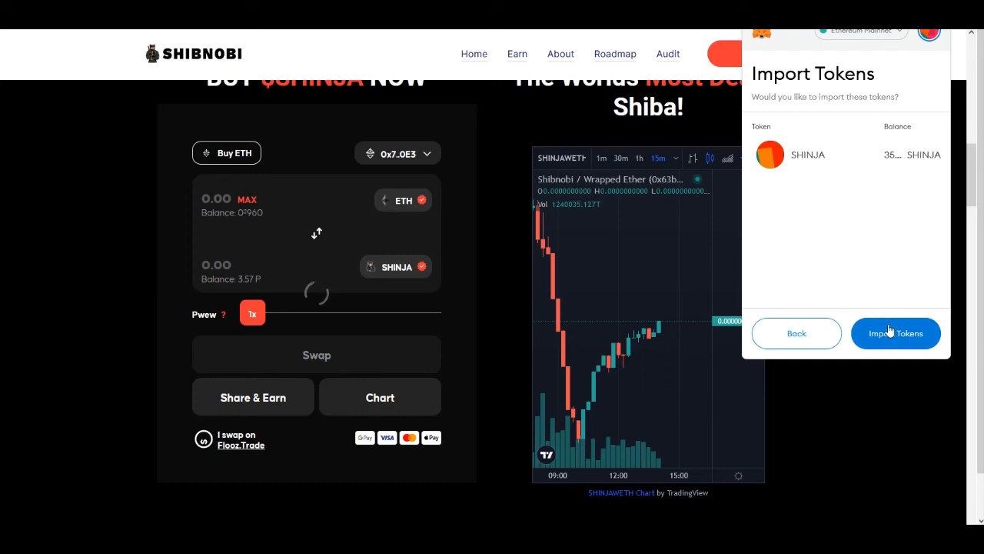
click(895, 333)
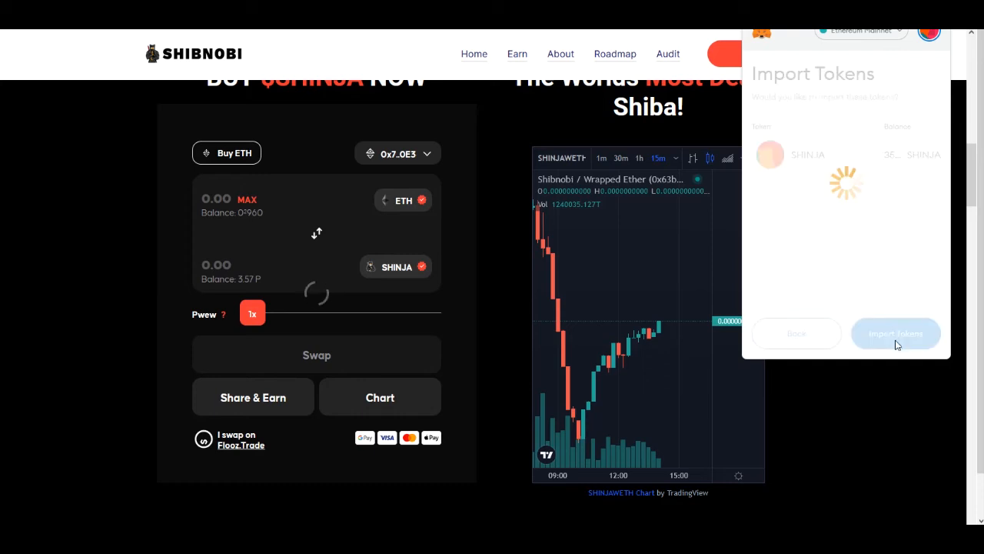
click(896, 333)
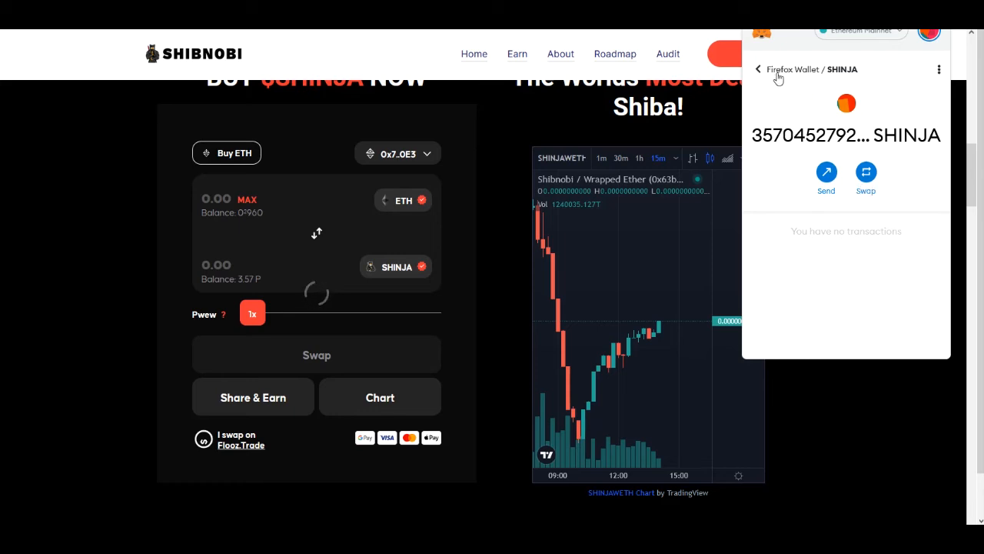
mouse_move(846, 200)
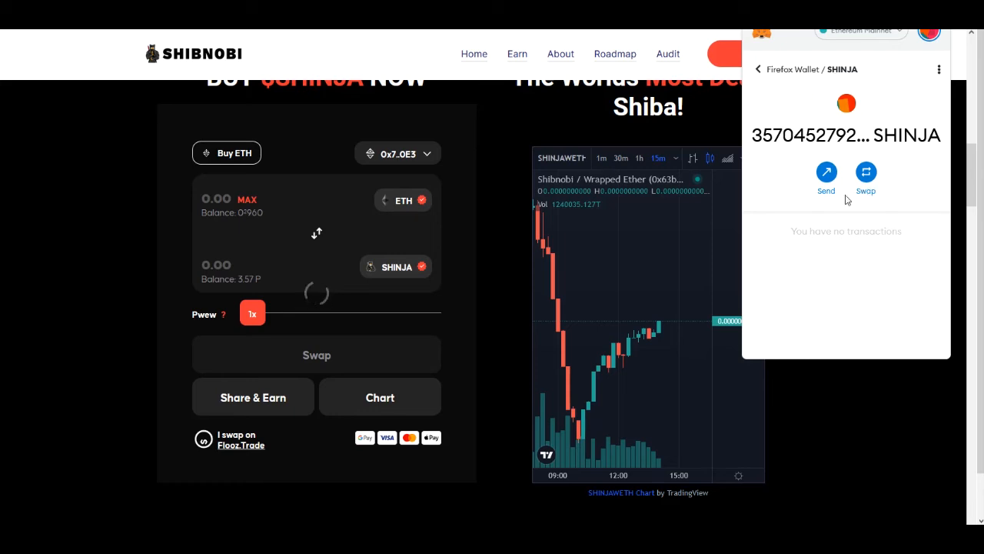
mouse_move(866, 172)
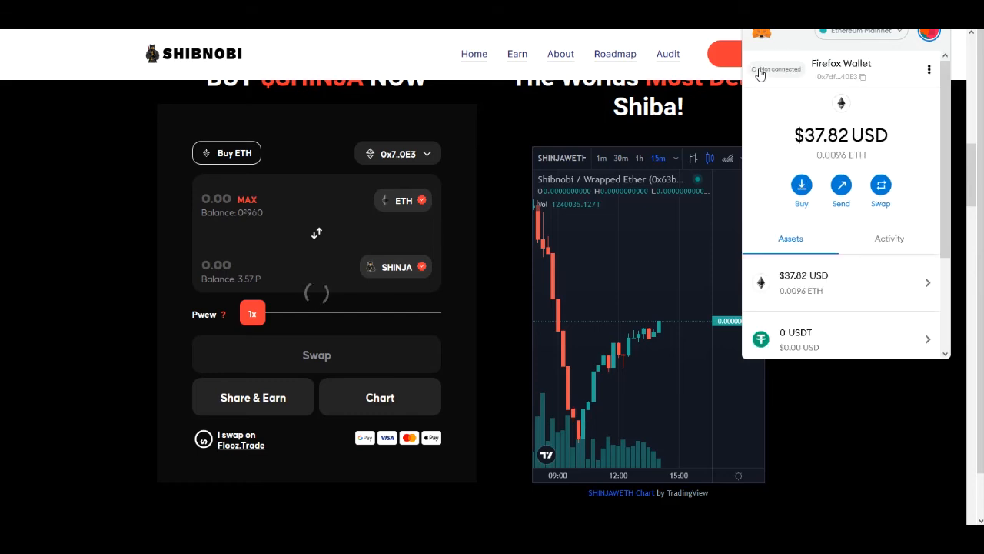
- Scroll the Assets list to find SHINJA below ETH and USDT, then reopen token import
scroll(down, 3)
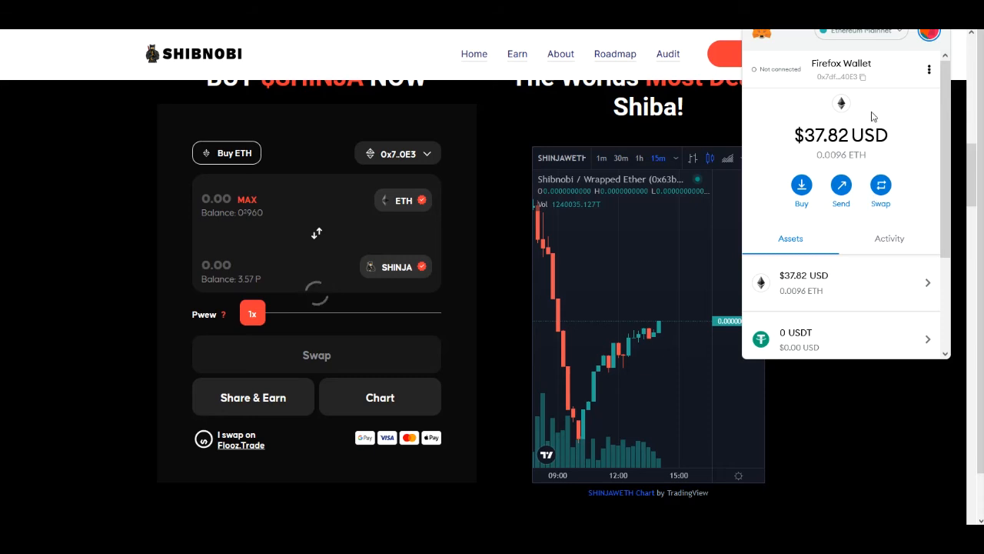
mouse_move(842, 77)
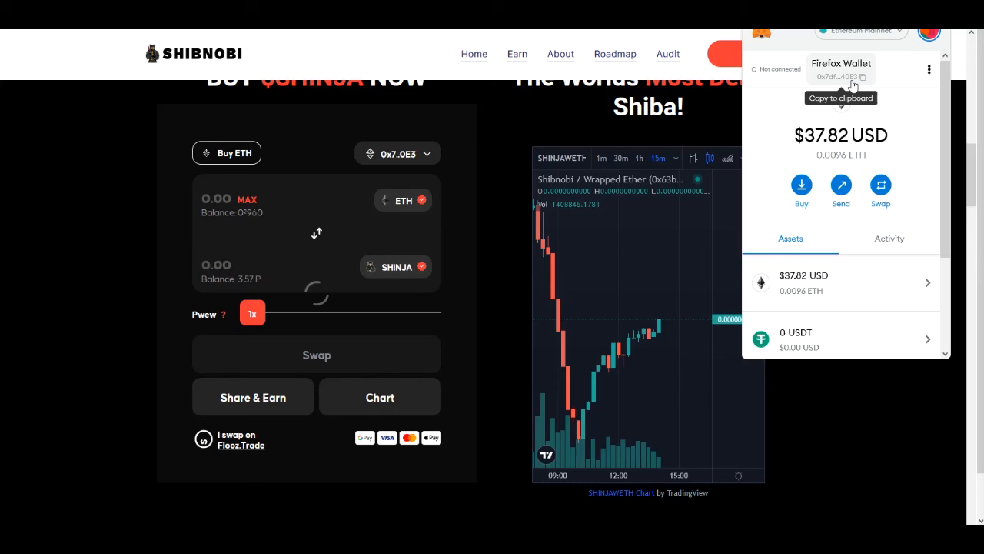
scroll(down, 3)
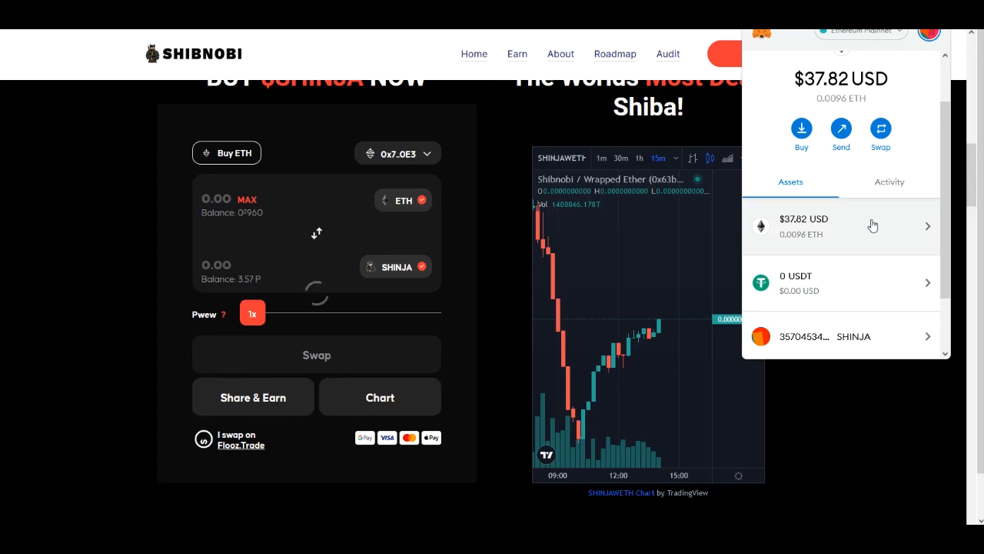
mouse_move(893, 191)
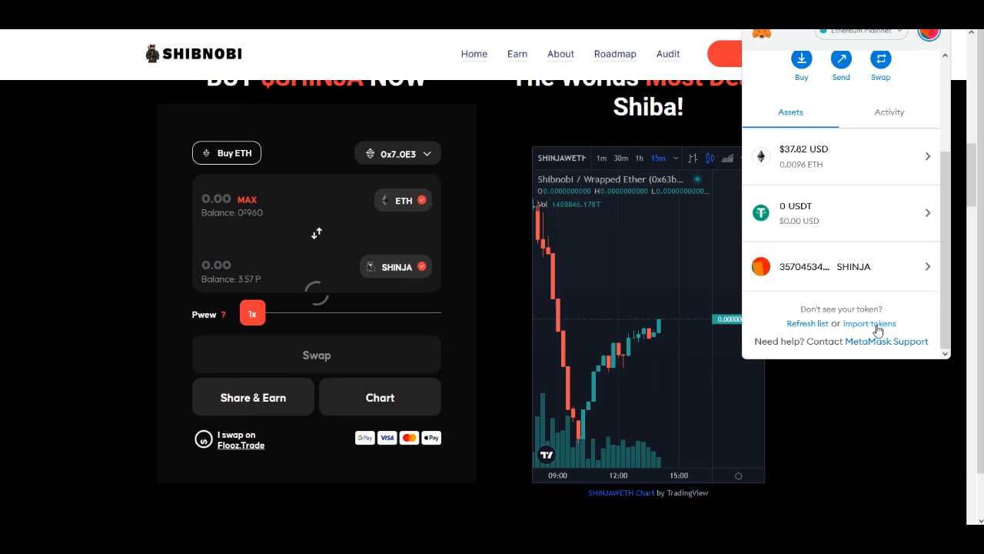
click(869, 323)
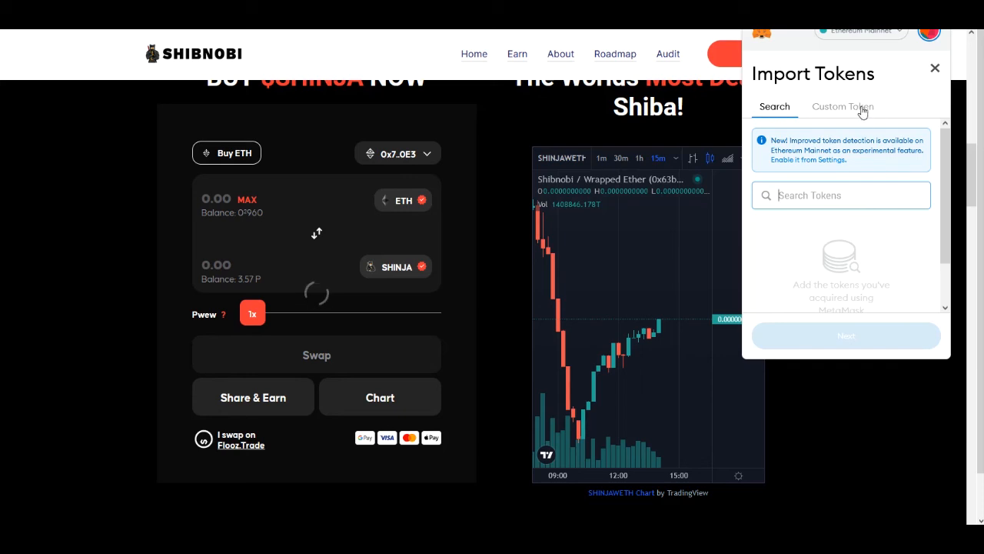
- Switch to the empty Custom Token form
click(843, 106)
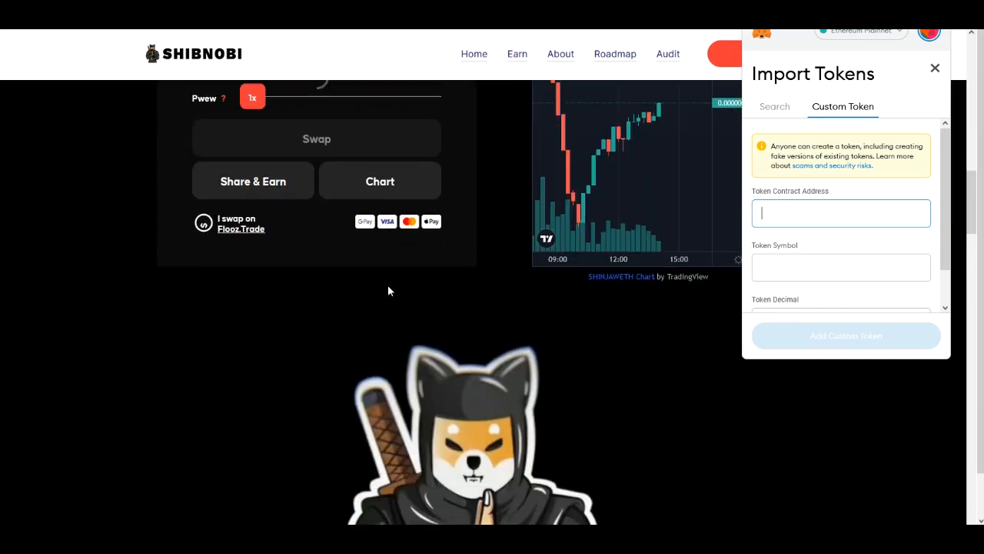
- Paste the SHINJA contract address into the Token Contract Address field, showing 'already added'
scroll(down, 3)
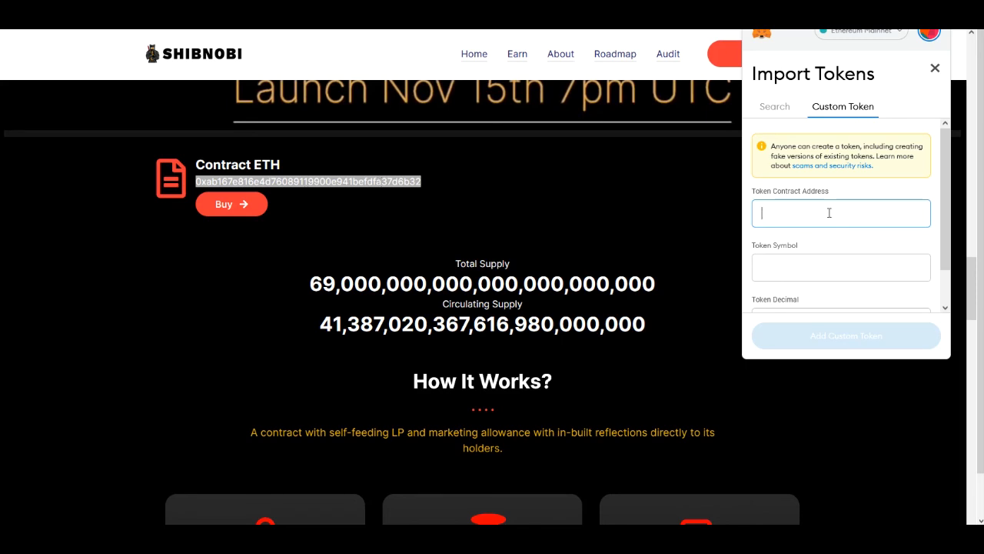
right_click(829, 213)
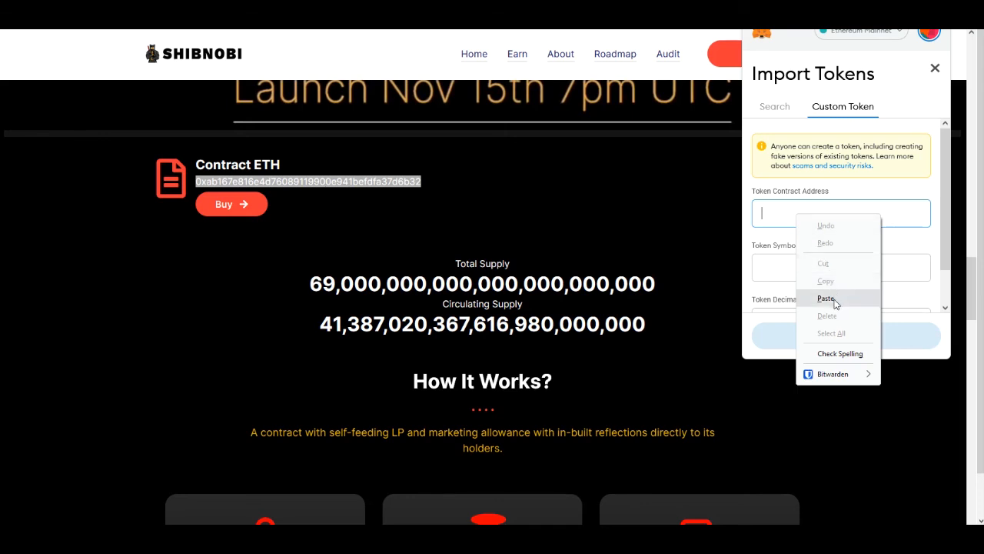
click(826, 298)
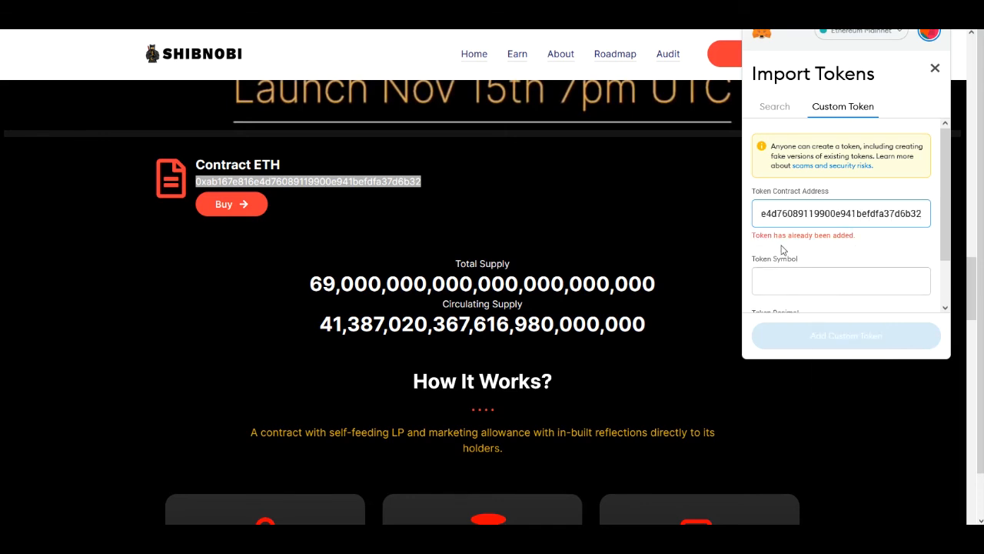
mouse_move(928, 203)
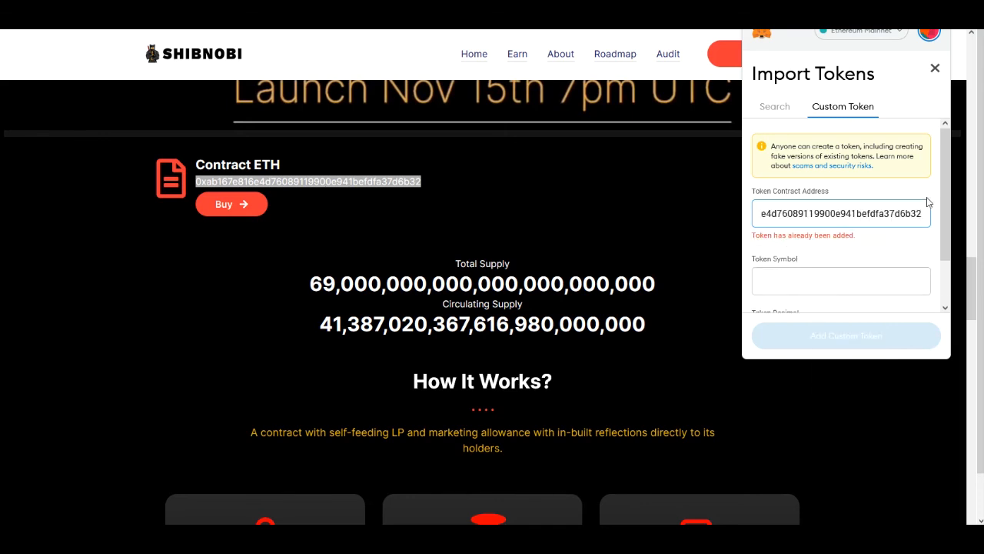